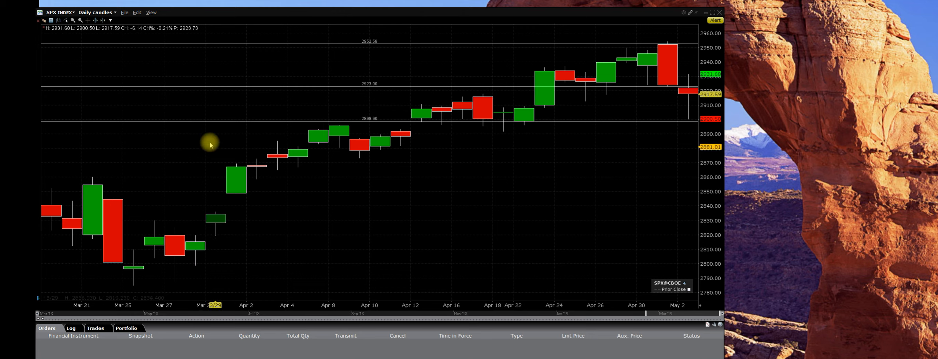
{"action": "mouse_move", "coordinate": [510, 38]}
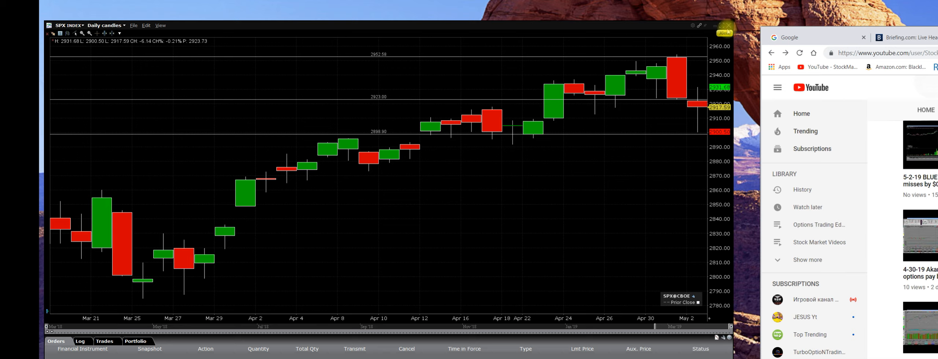
{"action": "mouse_move", "coordinate": [353, 36]}
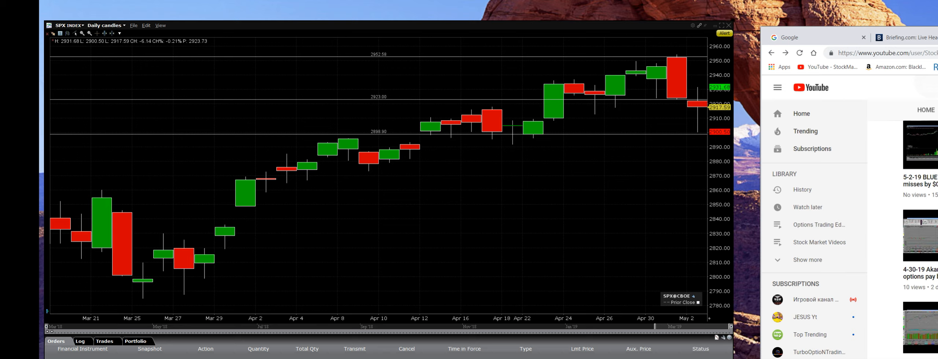
{"action": "mouse_move", "coordinate": [499, 21]}
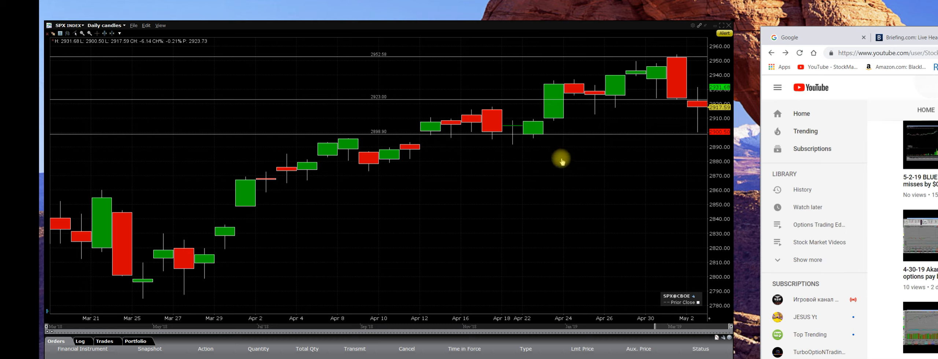
{"action": "mouse_move", "coordinate": [332, 282]}
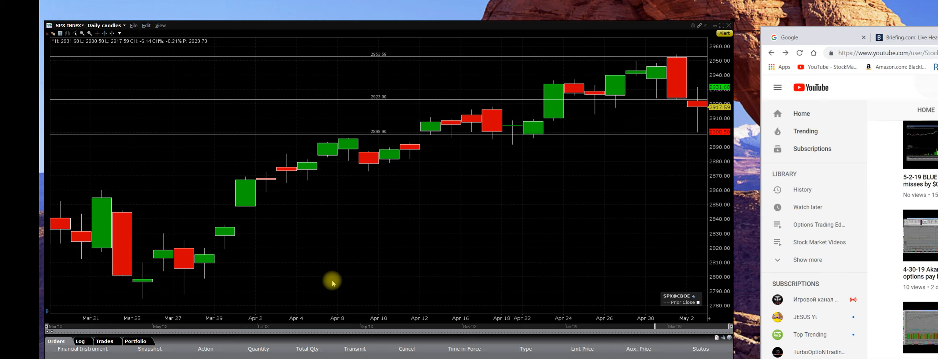
{"action": "mouse_move", "coordinate": [633, 261]}
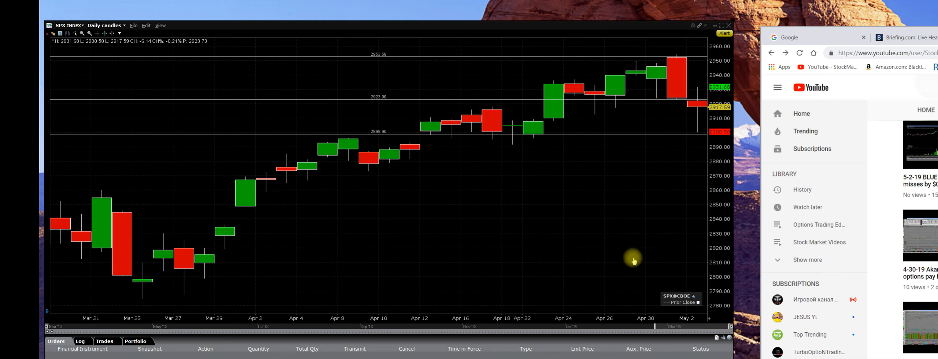
{"action": "mouse_move", "coordinate": [688, 267]}
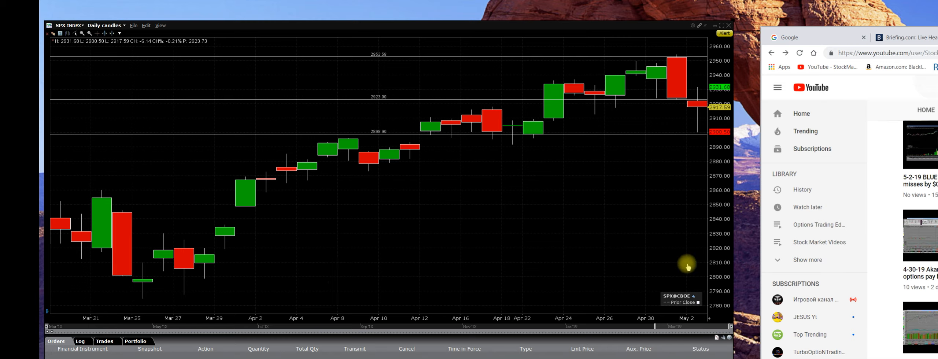
{"action": "mouse_move", "coordinate": [339, 266]}
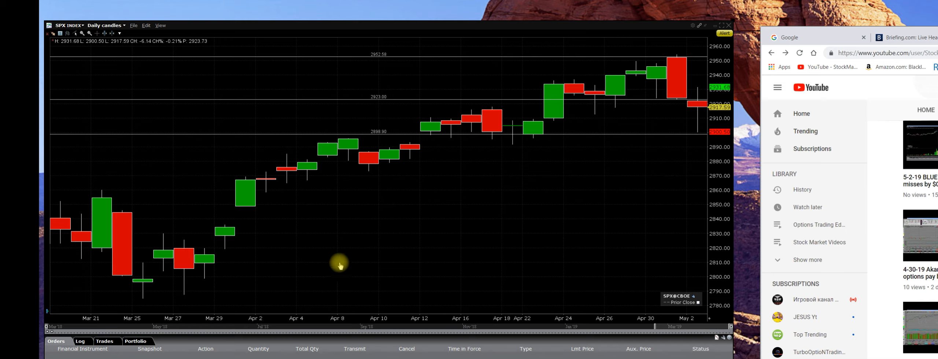
{"action": "mouse_move", "coordinate": [481, 248]}
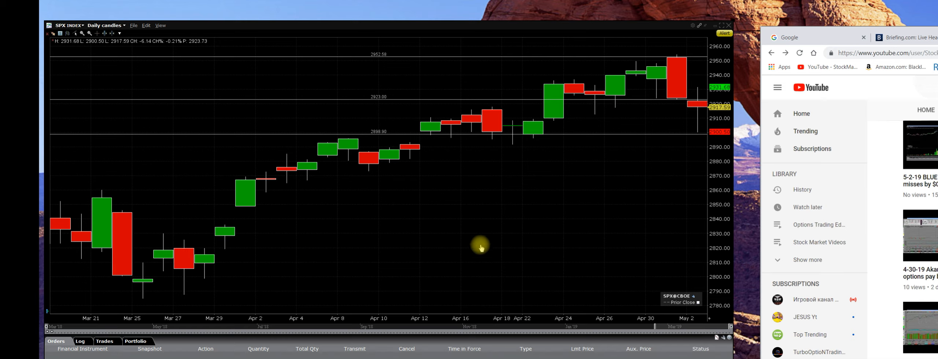
{"action": "mouse_move", "coordinate": [698, 263]}
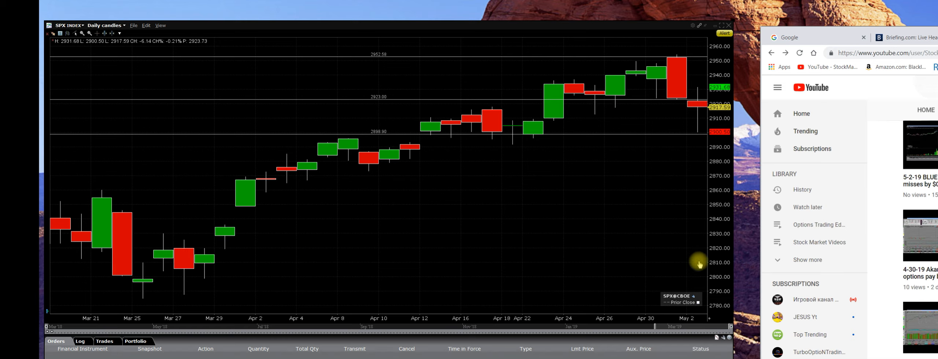
{"action": "mouse_move", "coordinate": [253, 279]}
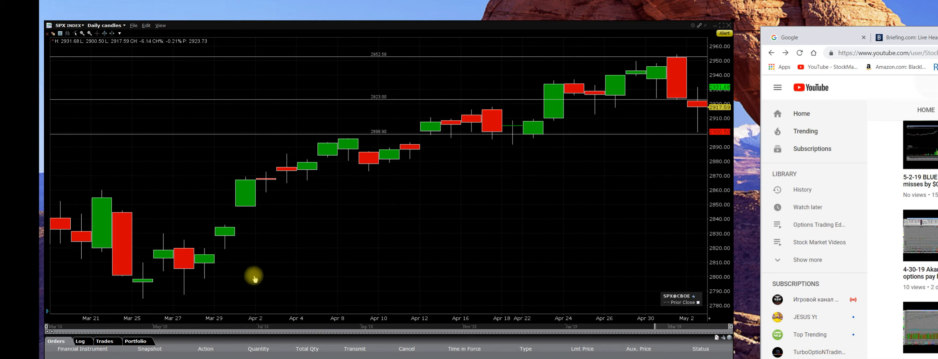
{"action": "mouse_move", "coordinate": [705, 263]}
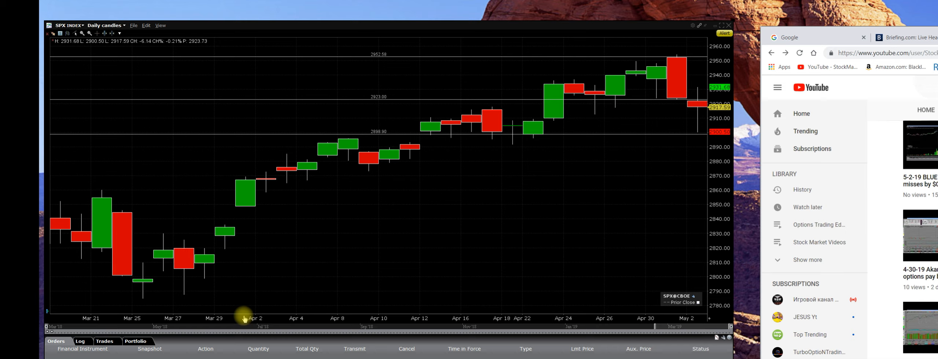
{"action": "mouse_move", "coordinate": [679, 326]}
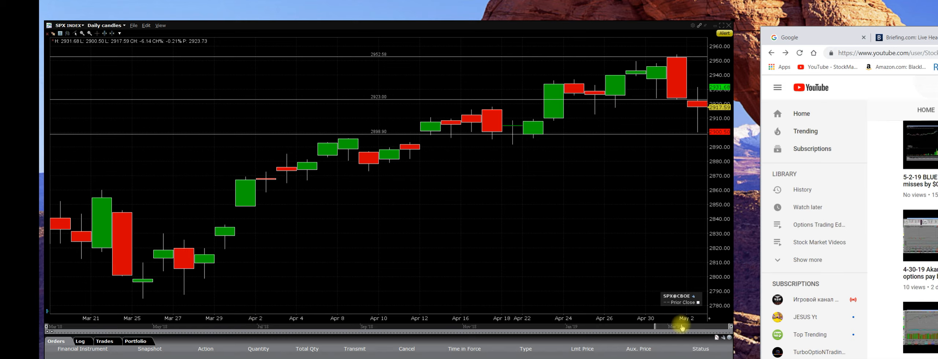
{"action": "mouse_move", "coordinate": [680, 328]}
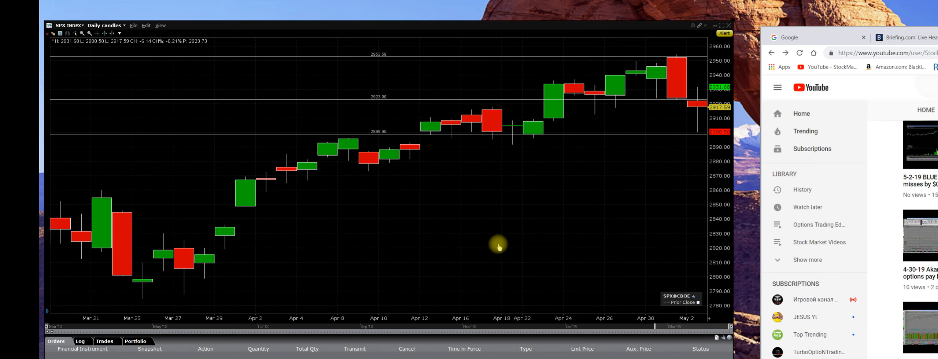
{"action": "mouse_move", "coordinate": [471, 305]}
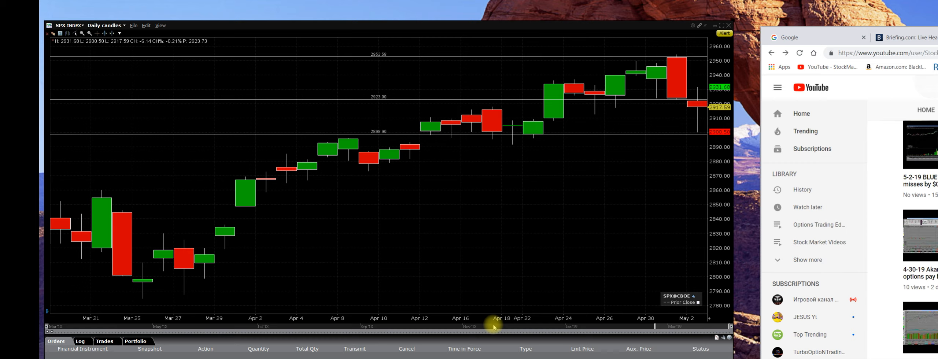
{"action": "mouse_move", "coordinate": [321, 307]}
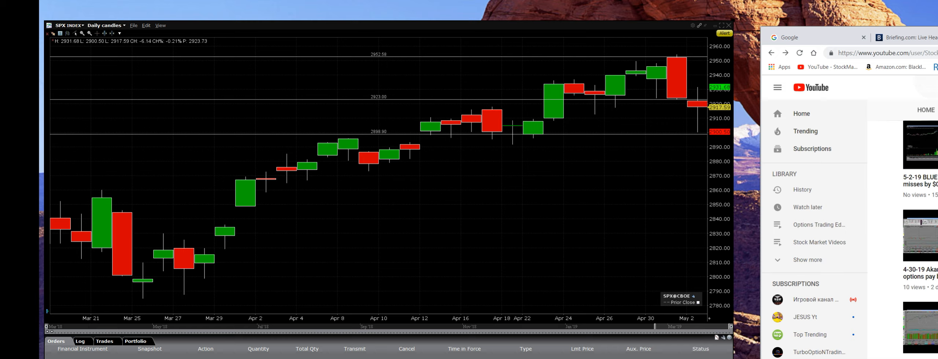
{"action": "mouse_move", "coordinate": [619, 123]}
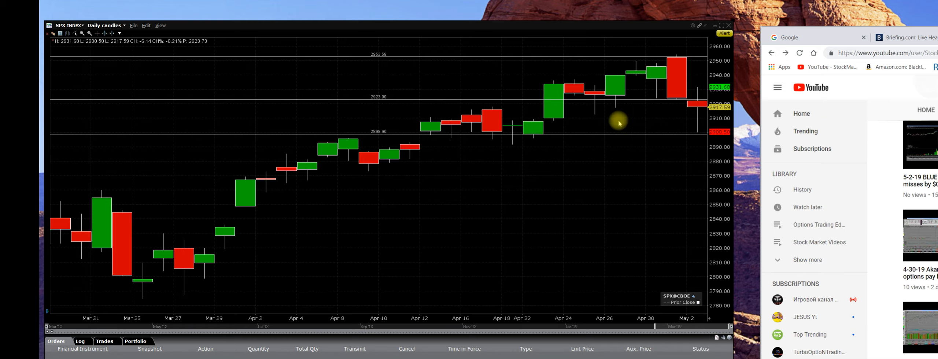
{"action": "mouse_move", "coordinate": [688, 117]}
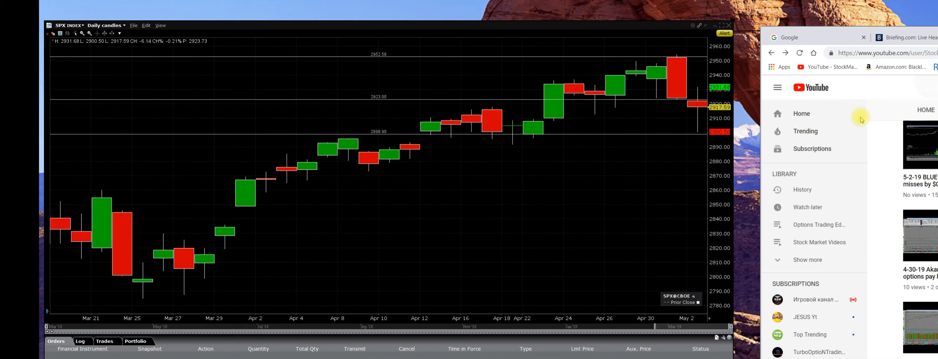
{"action": "mouse_move", "coordinate": [850, 142]}
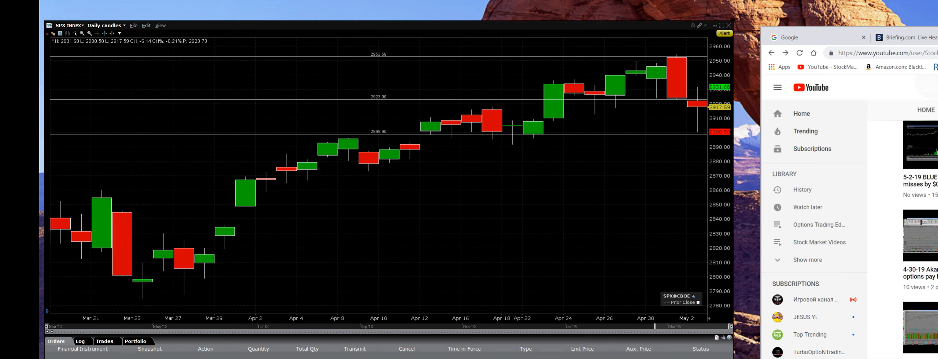
{"action": "mouse_move", "coordinate": [808, 134]}
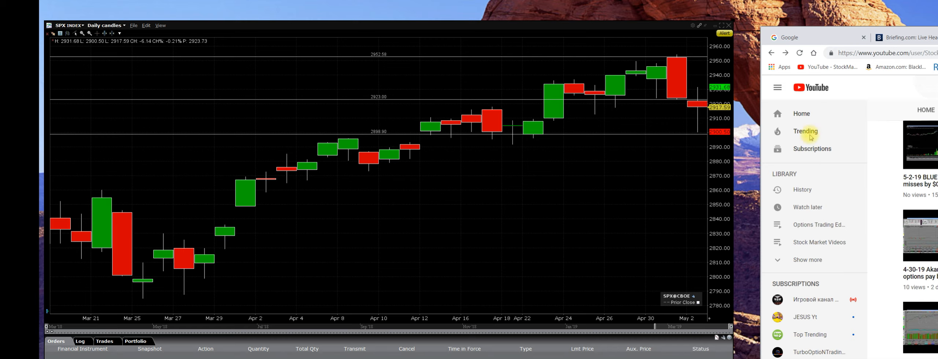
{"action": "mouse_move", "coordinate": [656, 149]}
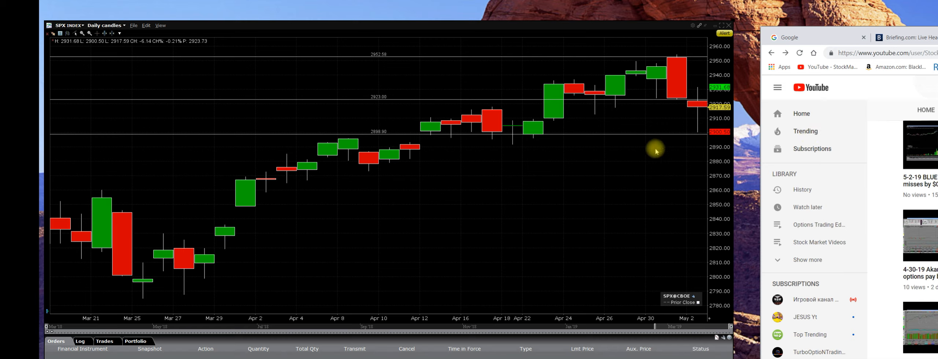
{"action": "mouse_move", "coordinate": [425, 63]}
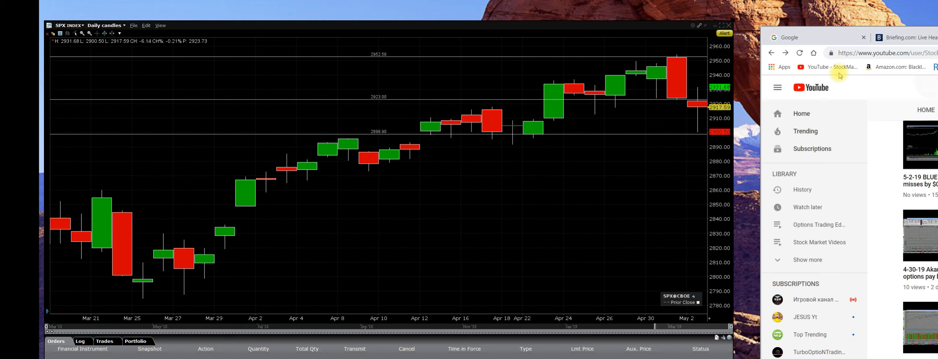
{"action": "mouse_move", "coordinate": [621, 256]}
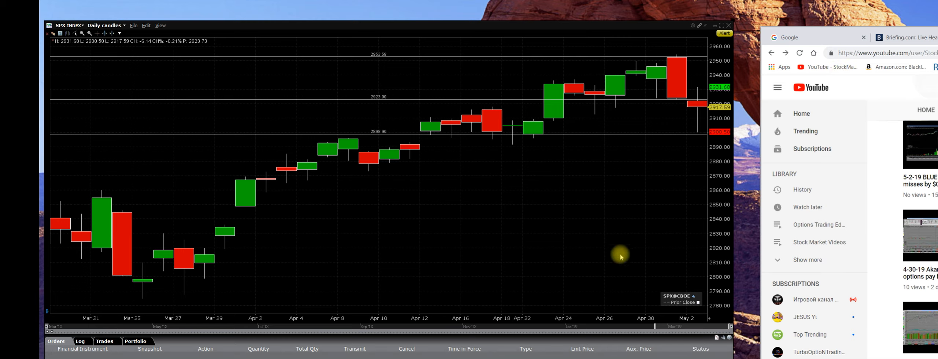
{"action": "mouse_move", "coordinate": [832, 77]}
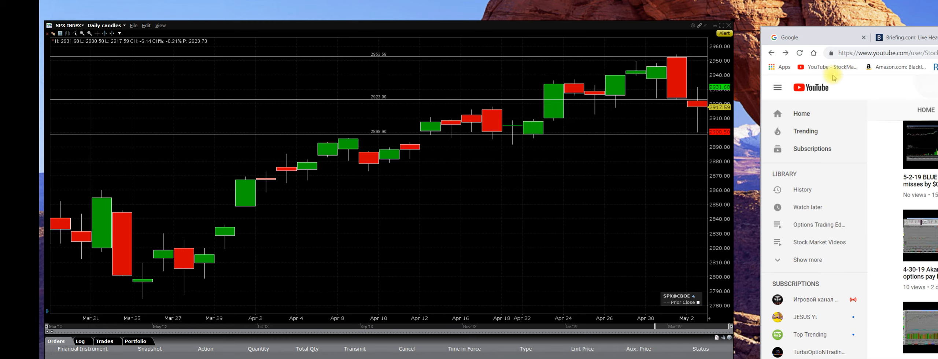
{"action": "mouse_move", "coordinate": [764, 113]}
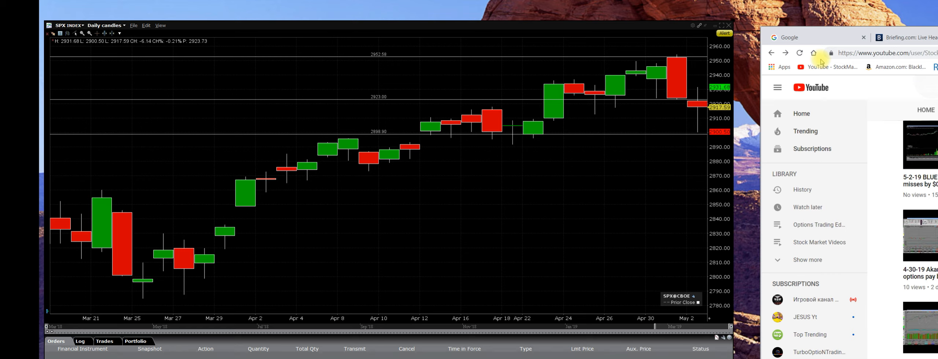
{"action": "mouse_move", "coordinate": [835, 94]}
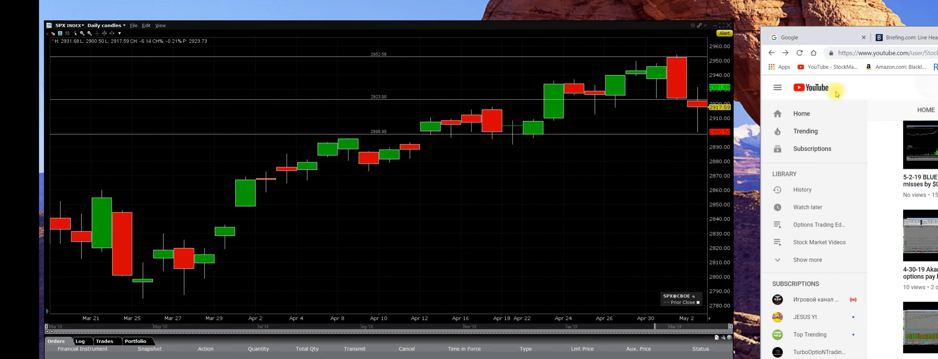
{"action": "mouse_move", "coordinate": [798, 96]}
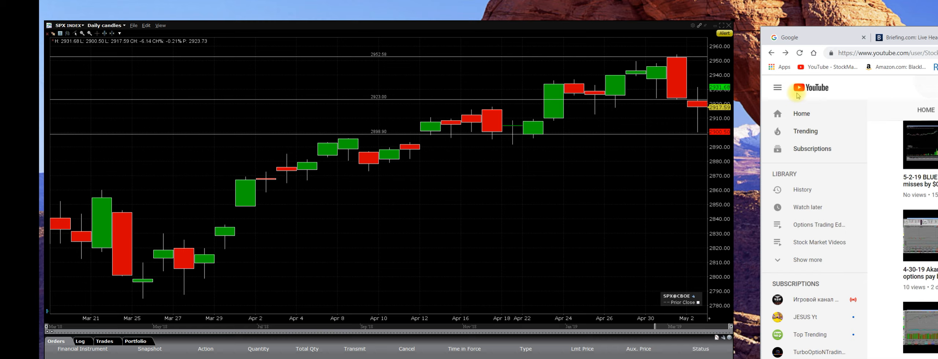
{"action": "mouse_move", "coordinate": [832, 118]}
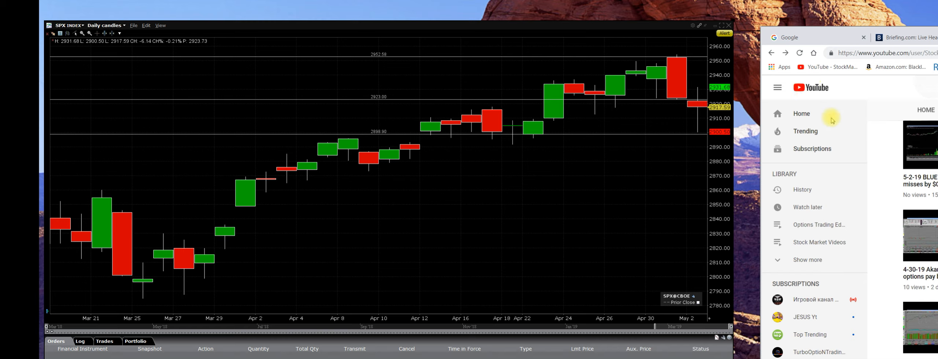
{"action": "mouse_move", "coordinate": [794, 95]}
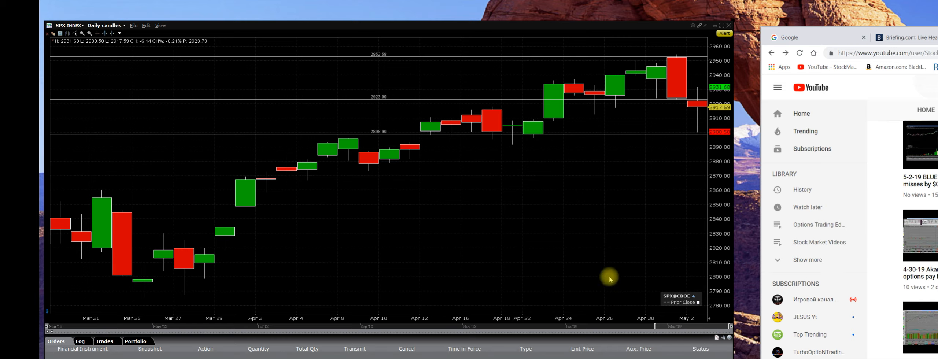
{"action": "mouse_move", "coordinate": [656, 172]}
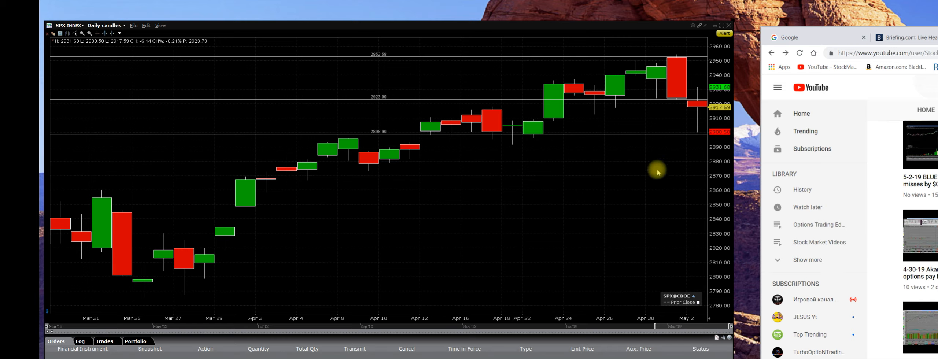
{"action": "mouse_move", "coordinate": [395, 12]}
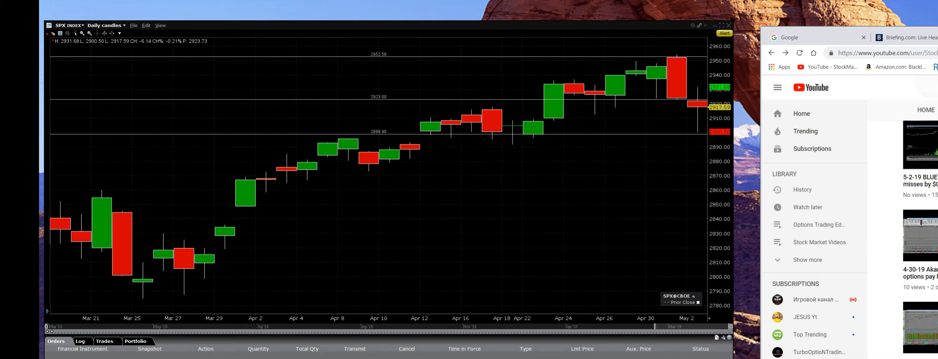
{"action": "mouse_move", "coordinate": [866, 67]}
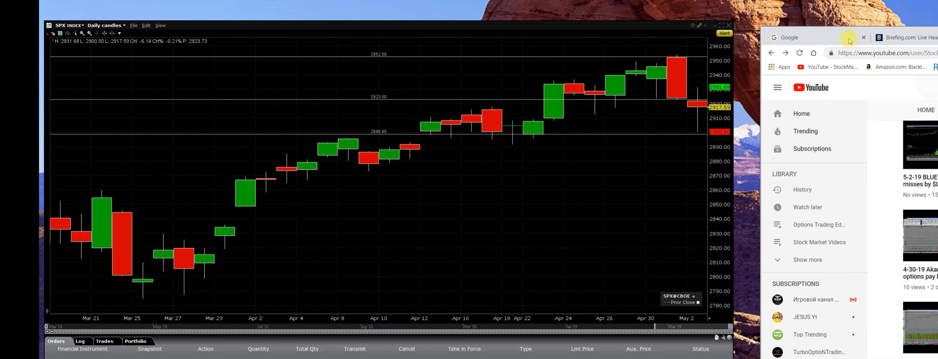
{"action": "mouse_move", "coordinate": [669, 104]}
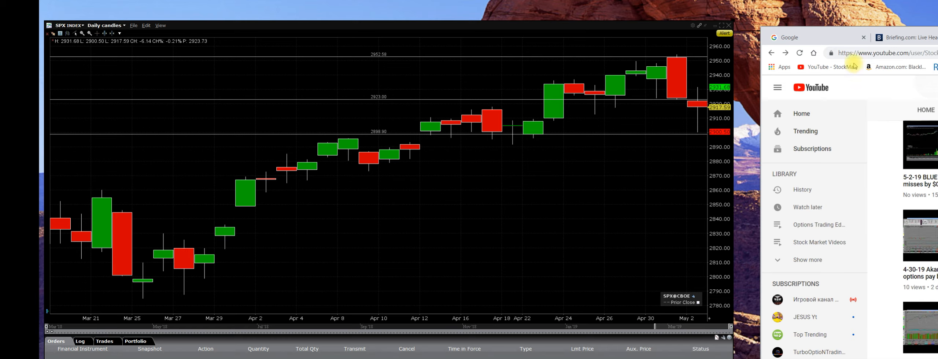
{"action": "mouse_move", "coordinate": [562, 70]}
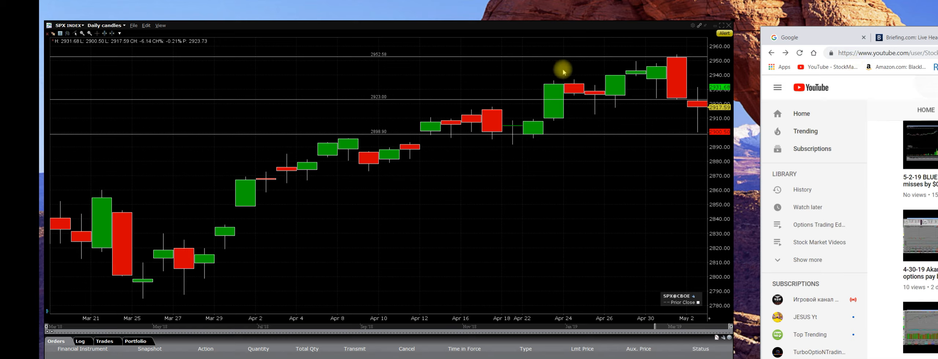
{"action": "mouse_move", "coordinate": [562, 67]}
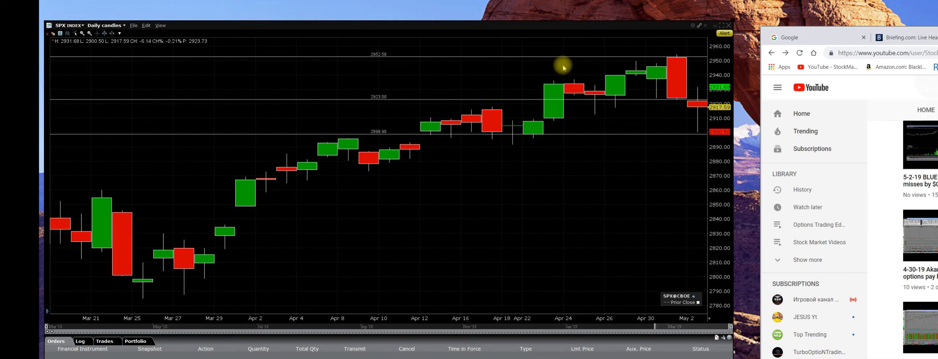
{"action": "mouse_move", "coordinate": [859, 36]}
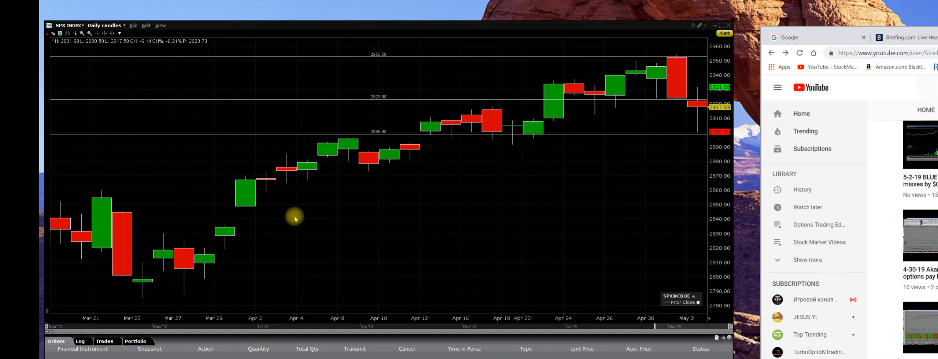
{"action": "mouse_move", "coordinate": [233, 220]}
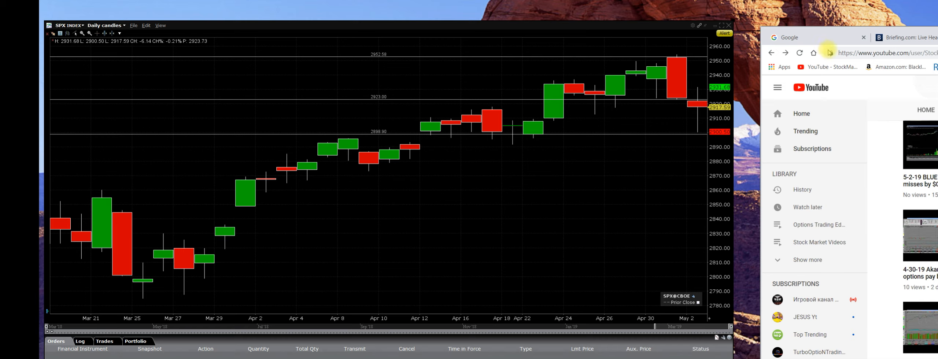
{"action": "mouse_move", "coordinate": [828, 52]}
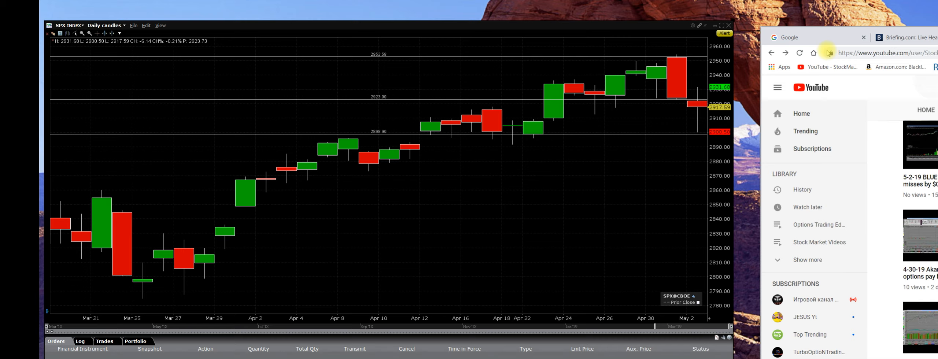